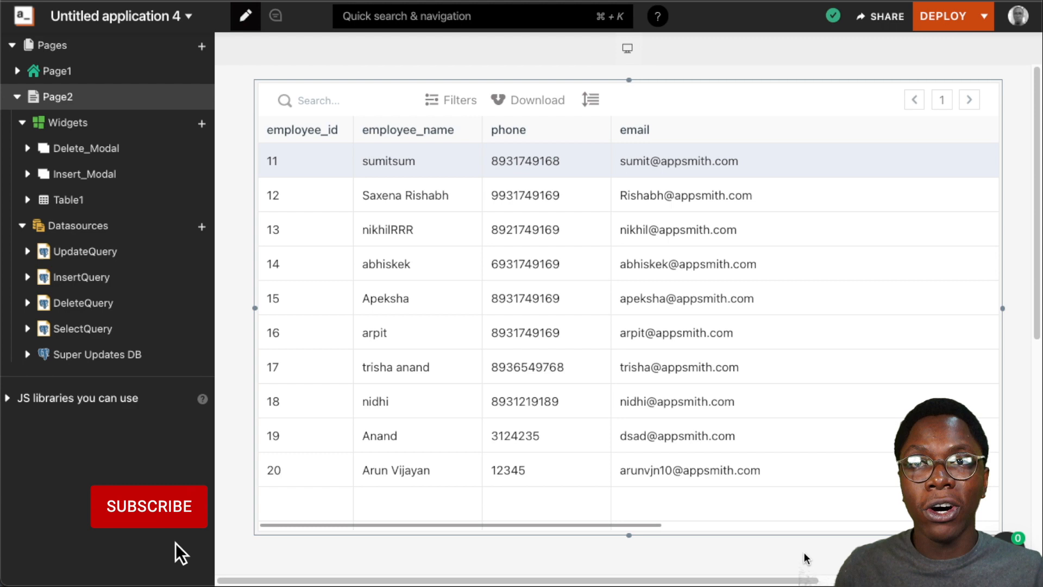
Select the Table1 widget on the canvas to show its property pane
left_click(148, 506)
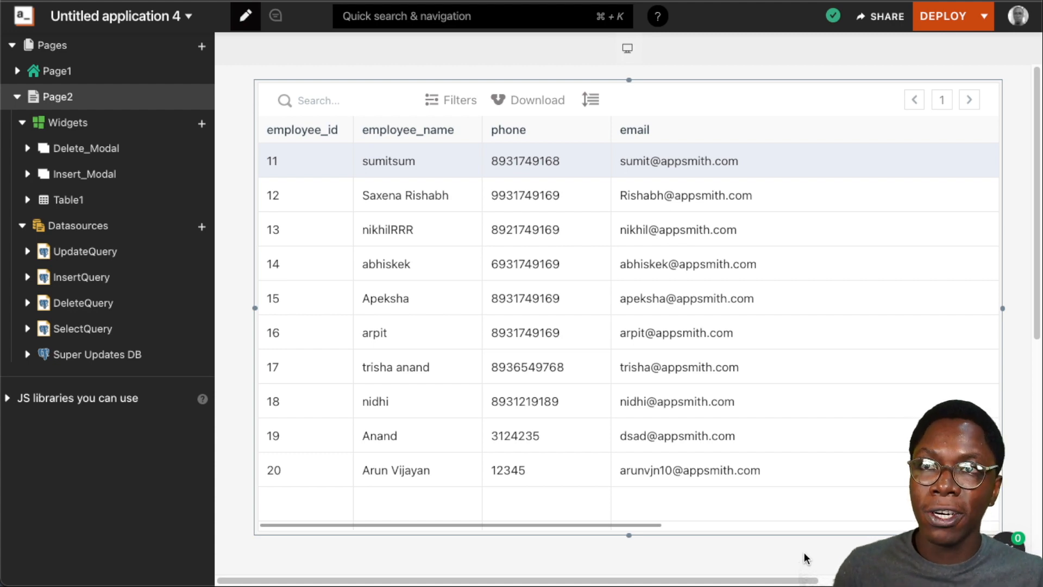
mouse_move(666, 276)
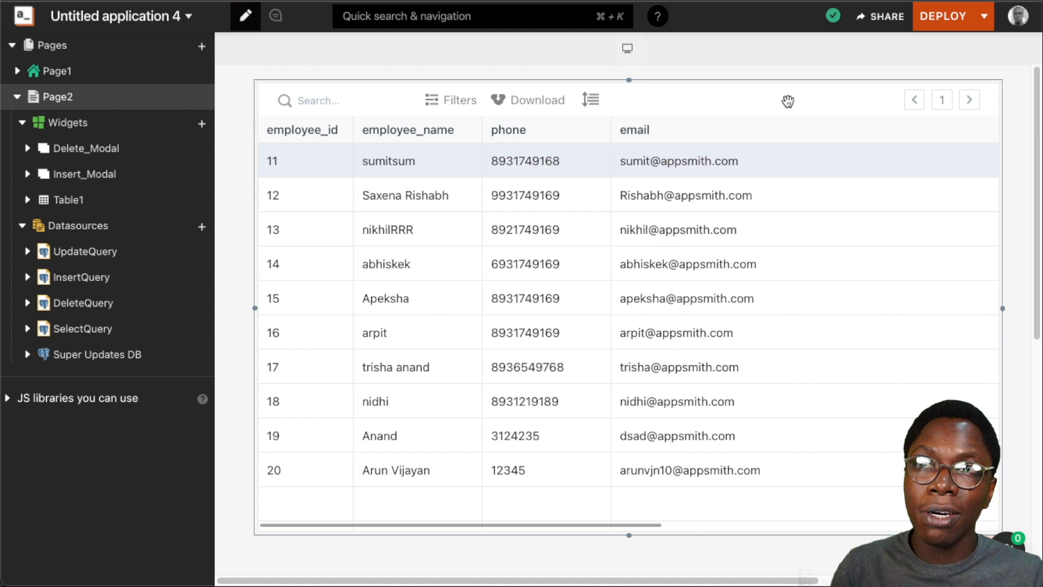
mouse_move(658, 149)
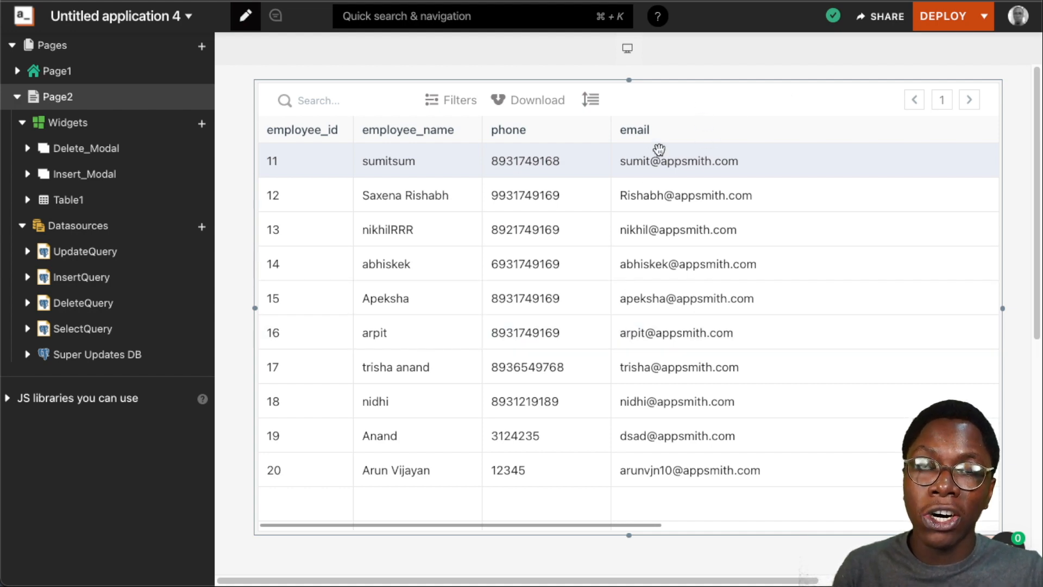
mouse_move(678, 326)
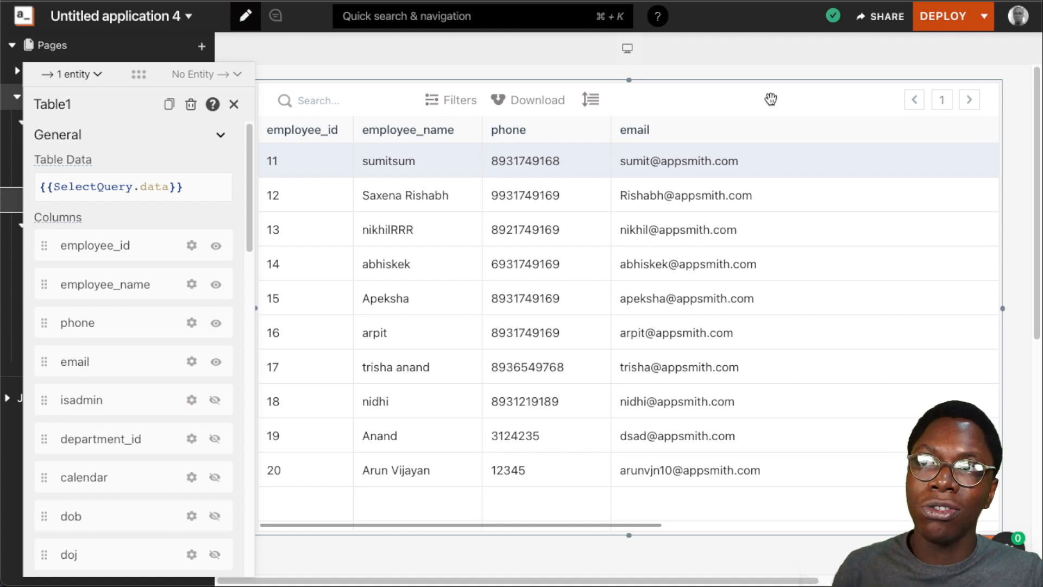
mouse_move(136, 250)
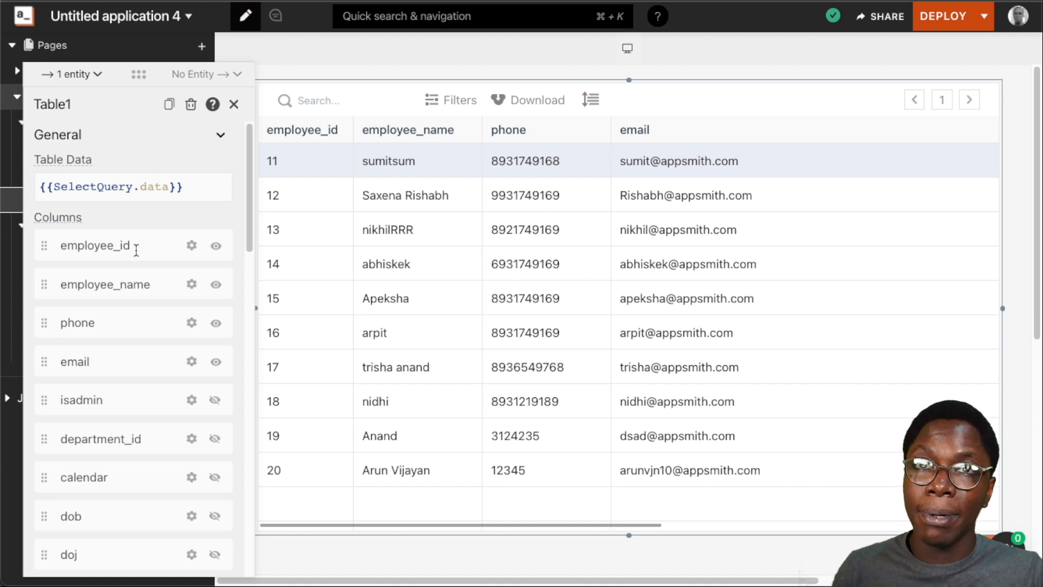
Add customColumn1 to the employee table and go into its column settings
scroll("down", 3)
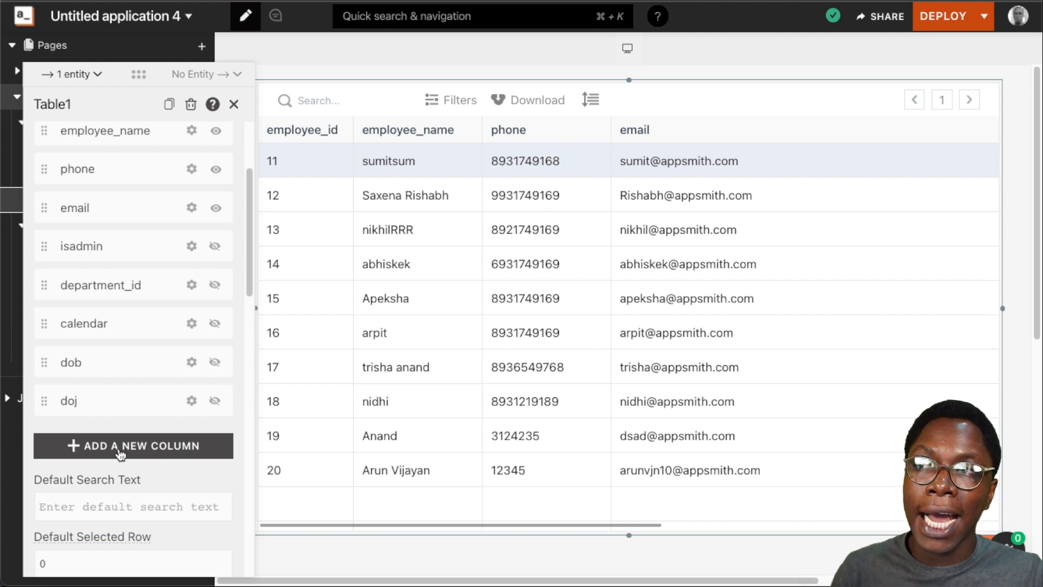
left_click(133, 446)
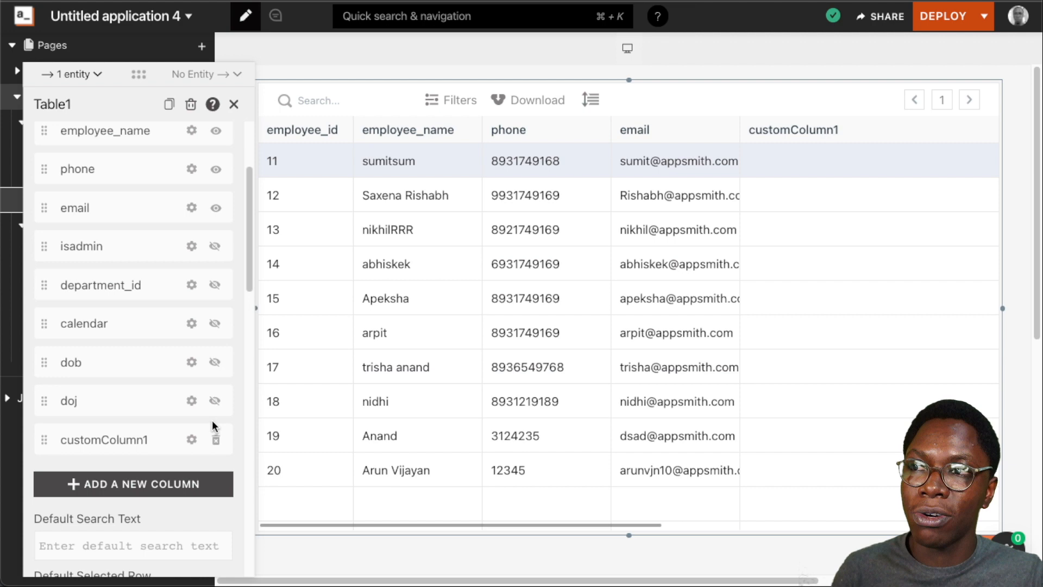
left_click(233, 104)
type("u")
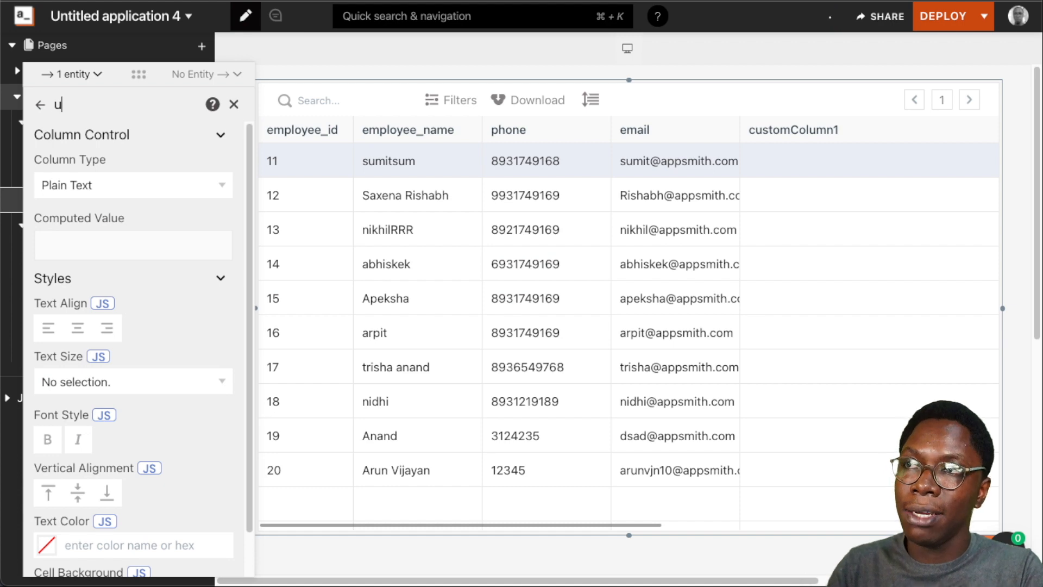
Name the column 'username', try Button and Image types, and settle on Plain Text
type("sername")
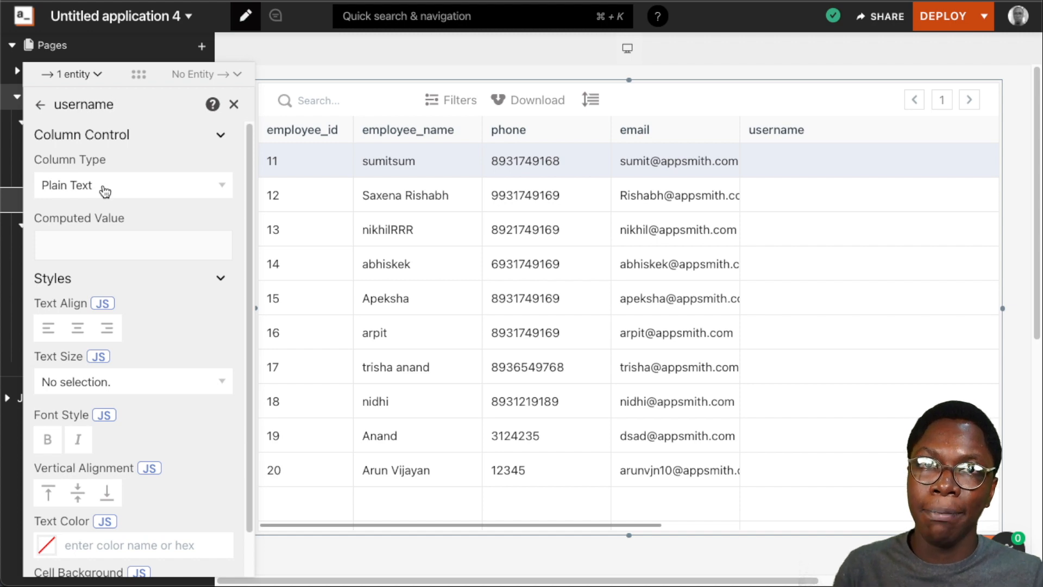
double_click(66, 185)
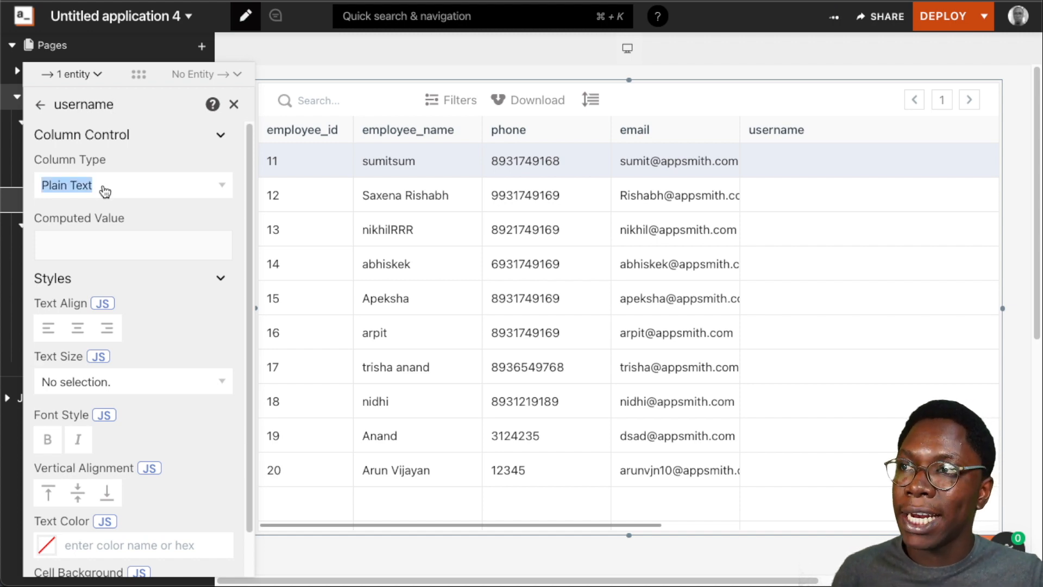
left_click(133, 185)
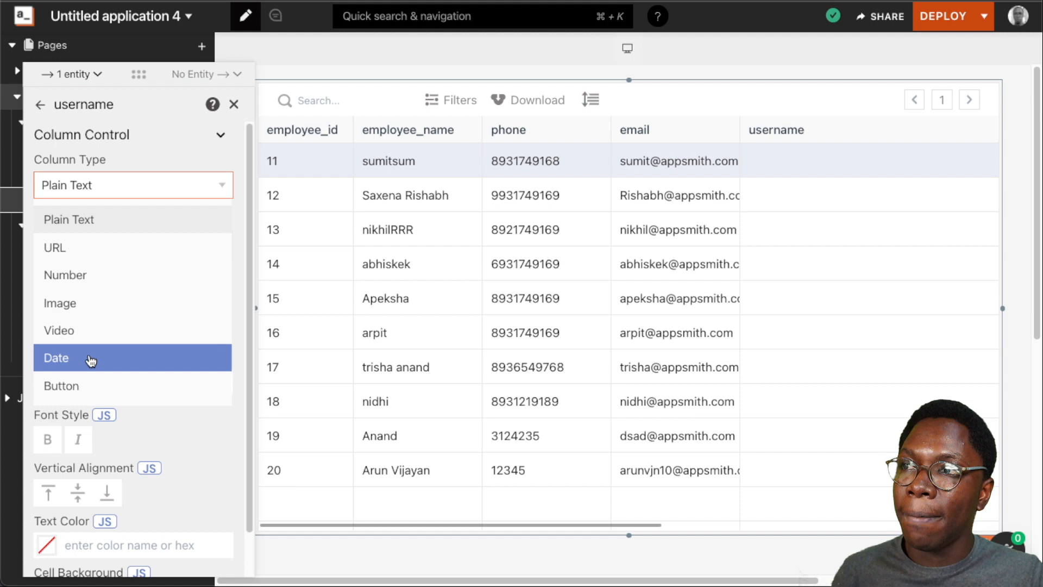
left_click(60, 386)
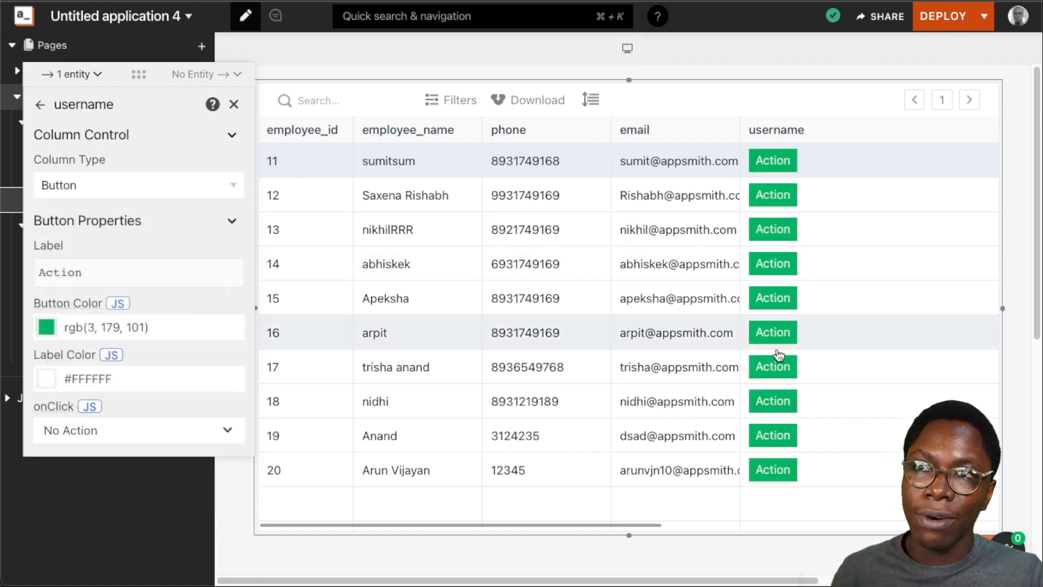
left_click(139, 184)
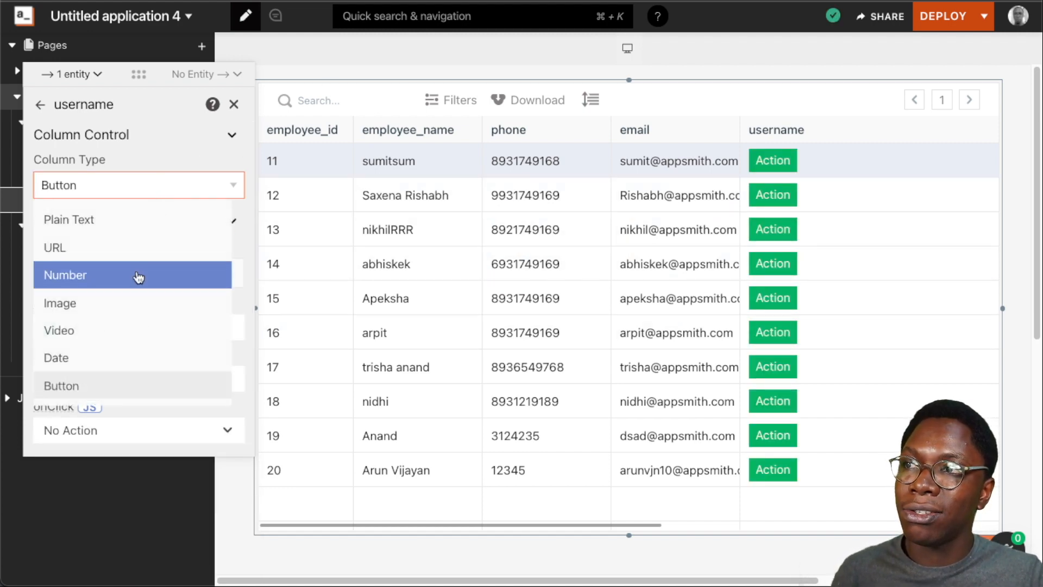
left_click(60, 303)
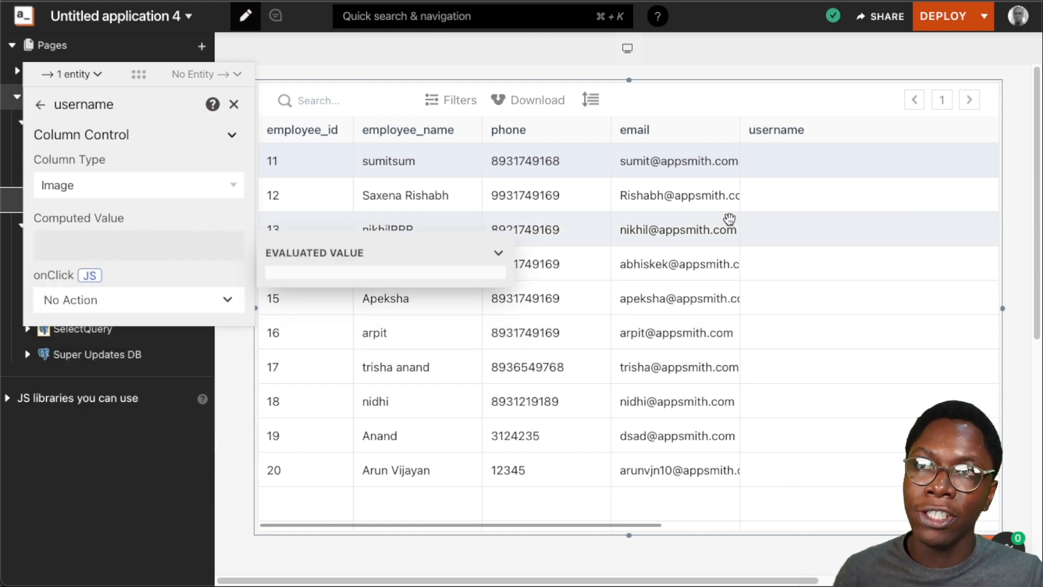
left_click(138, 185)
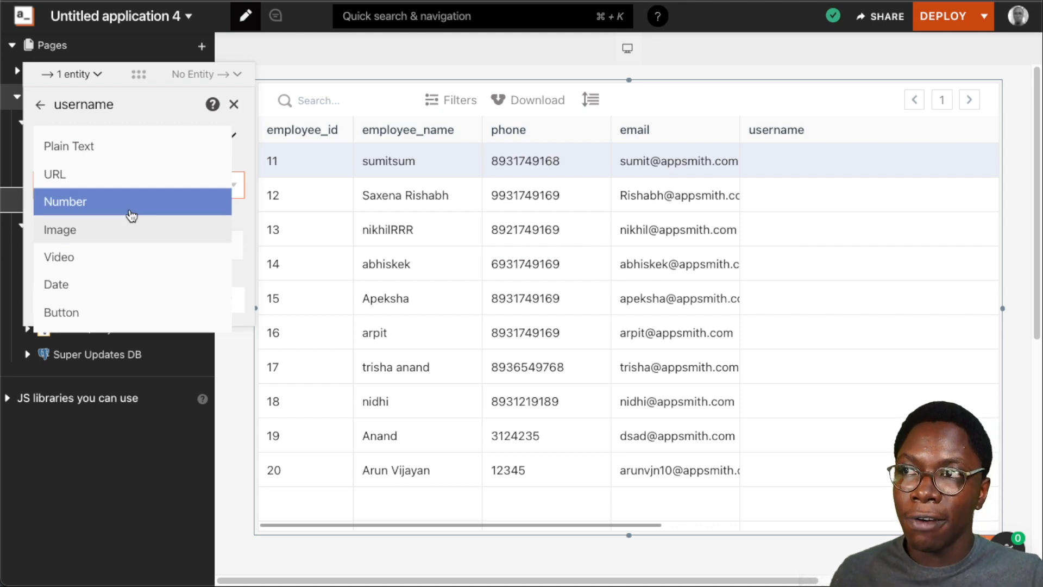
left_click(68, 145)
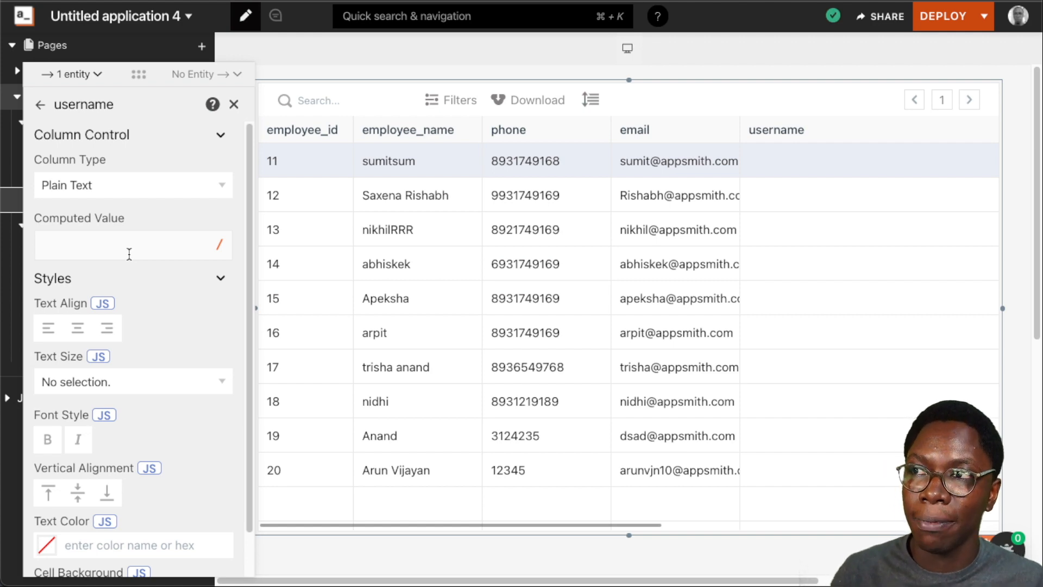
Set the username column's Computed Value to the constant 1
left_click(129, 245)
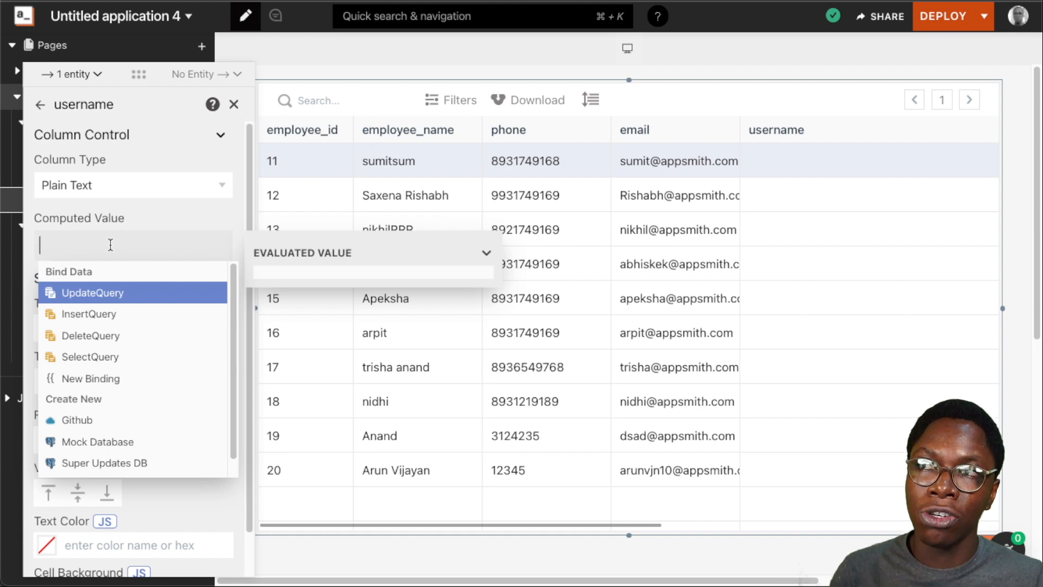
type("1")
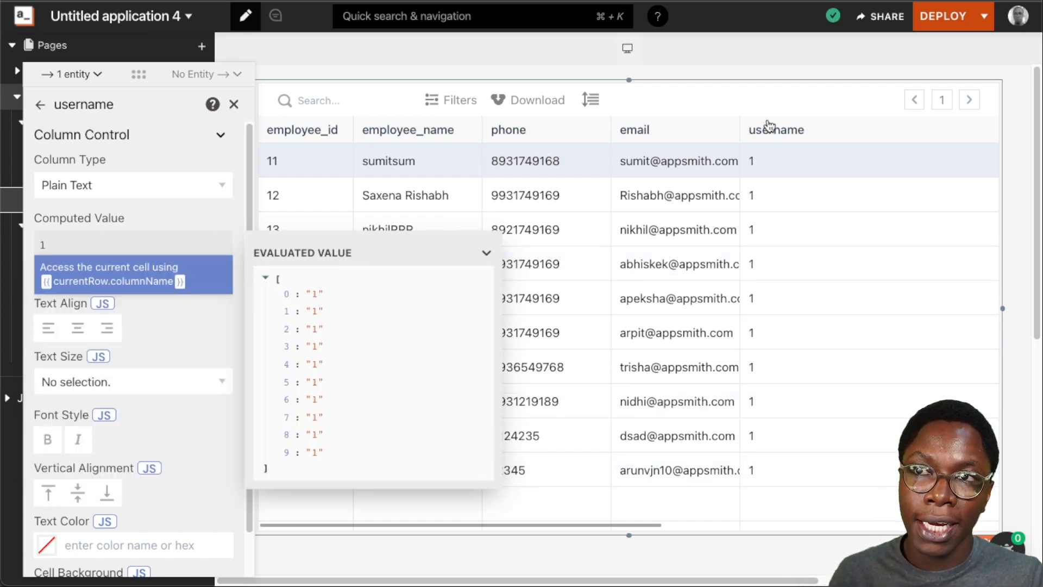
mouse_move(760, 386)
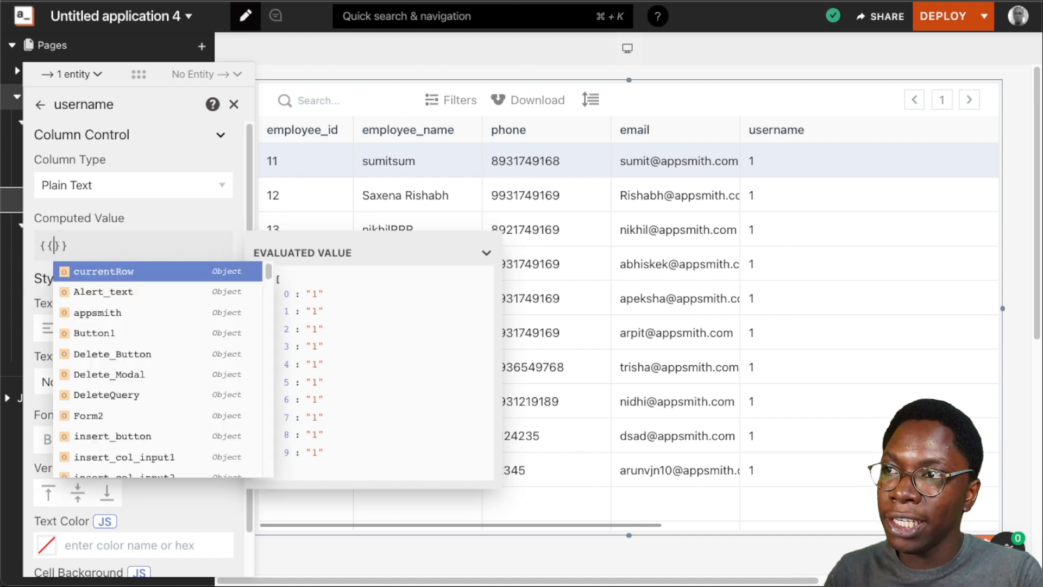
Bind the Computed Value to {{currentRow.email}} using the email autocomplete suggestion
type("}")
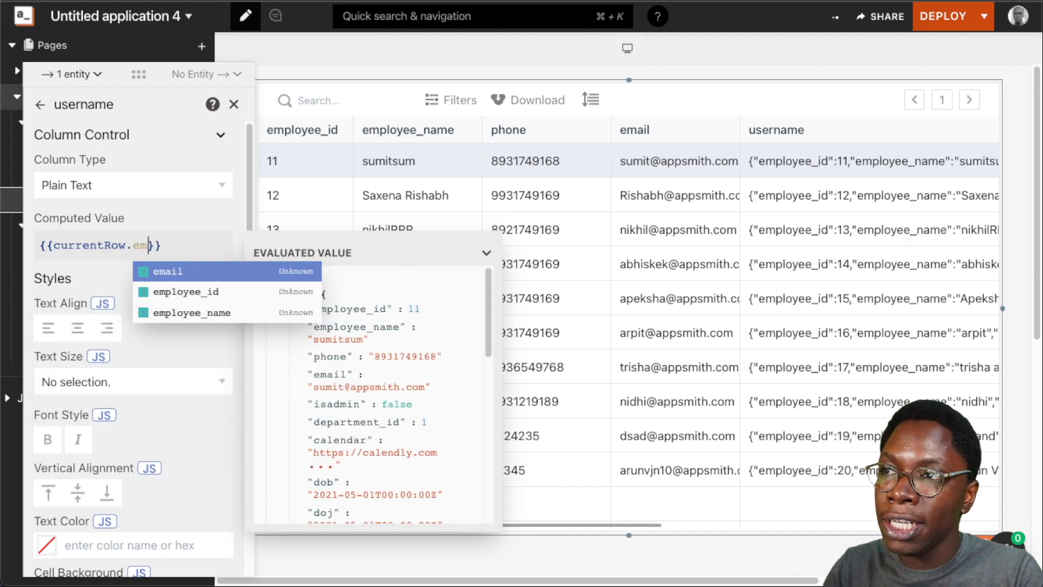
left_click(167, 272)
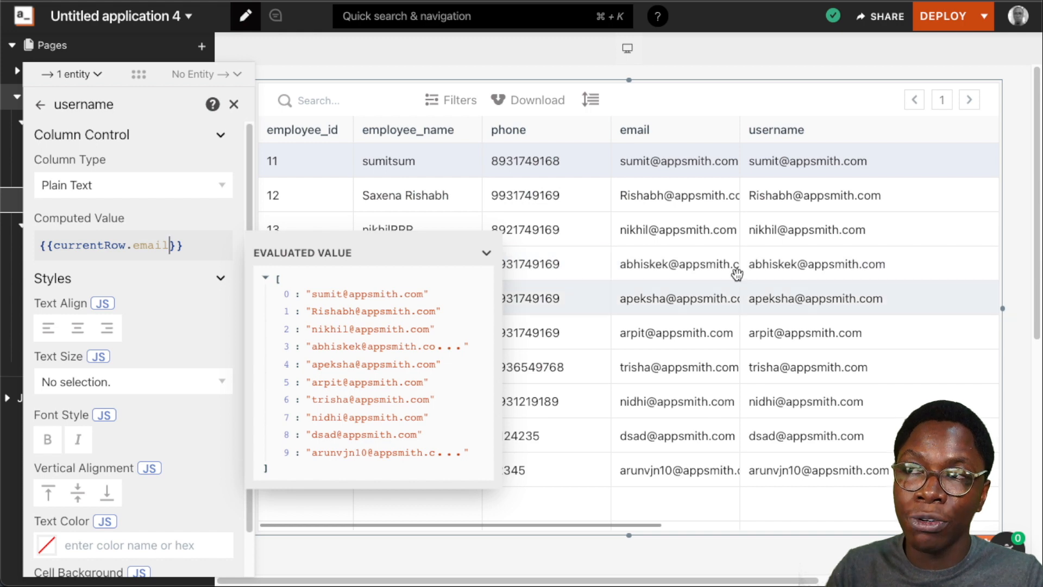
mouse_move(332, 262)
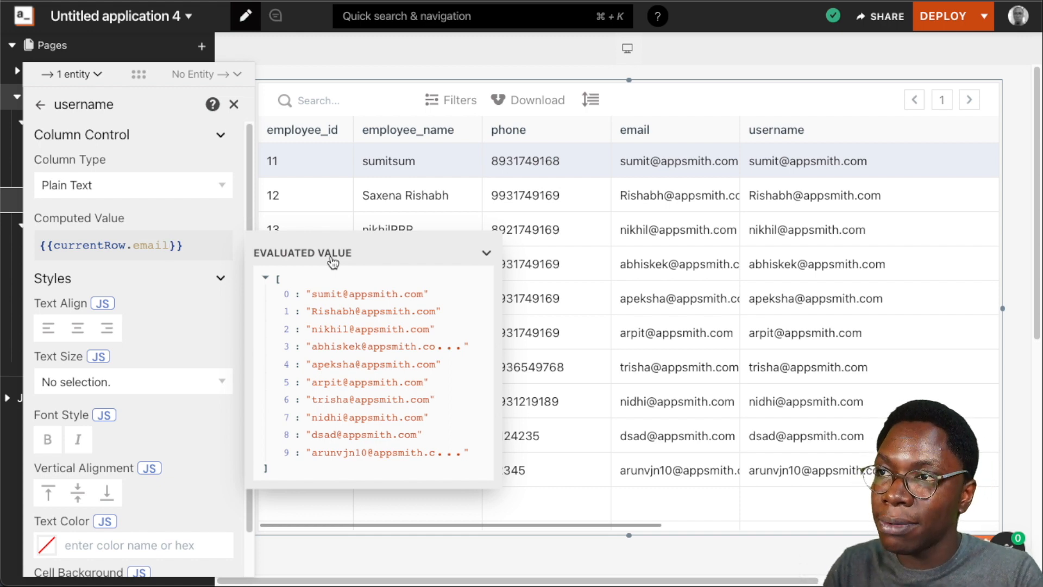
Extend the binding to {{currentRow.email.split('@')[0]}} so only the name part shows
type(".s")
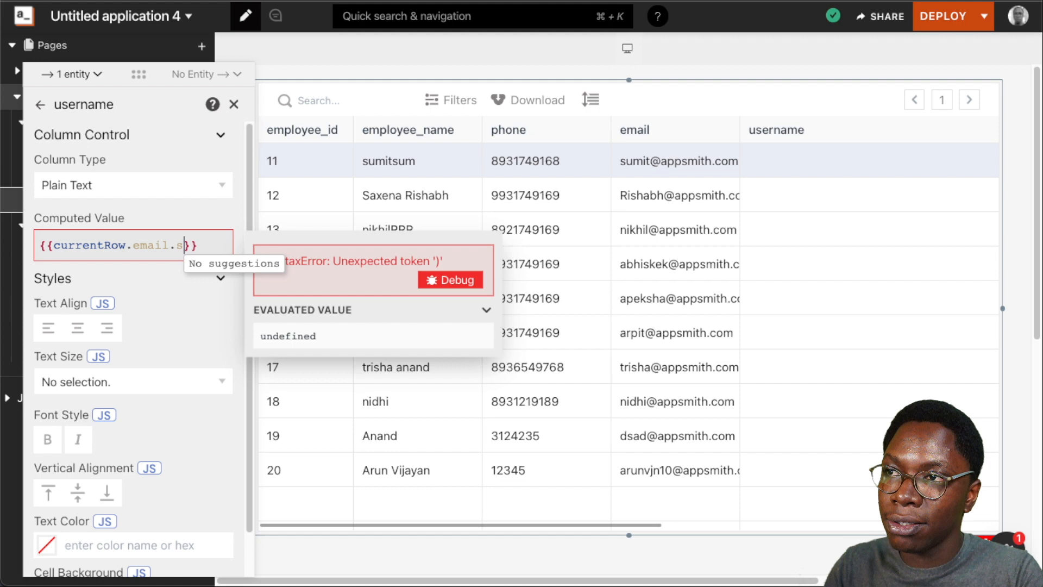
type("plit")
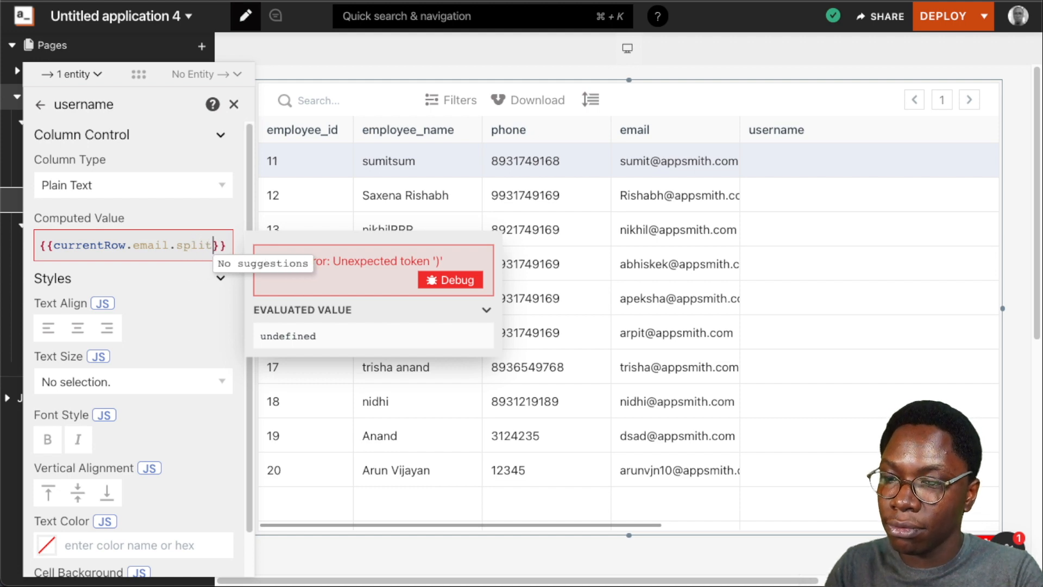
type("('')")
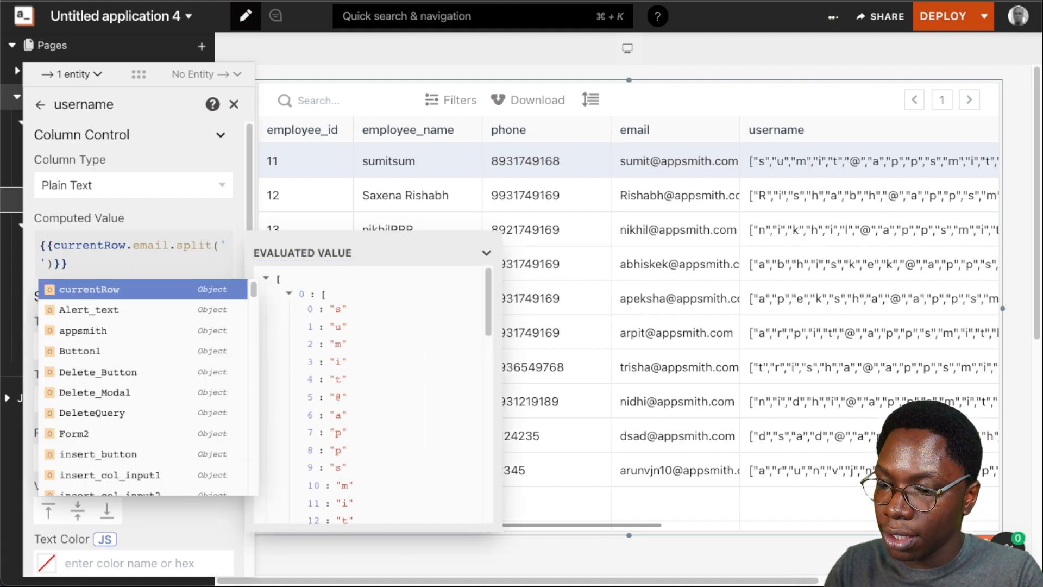
type("@")
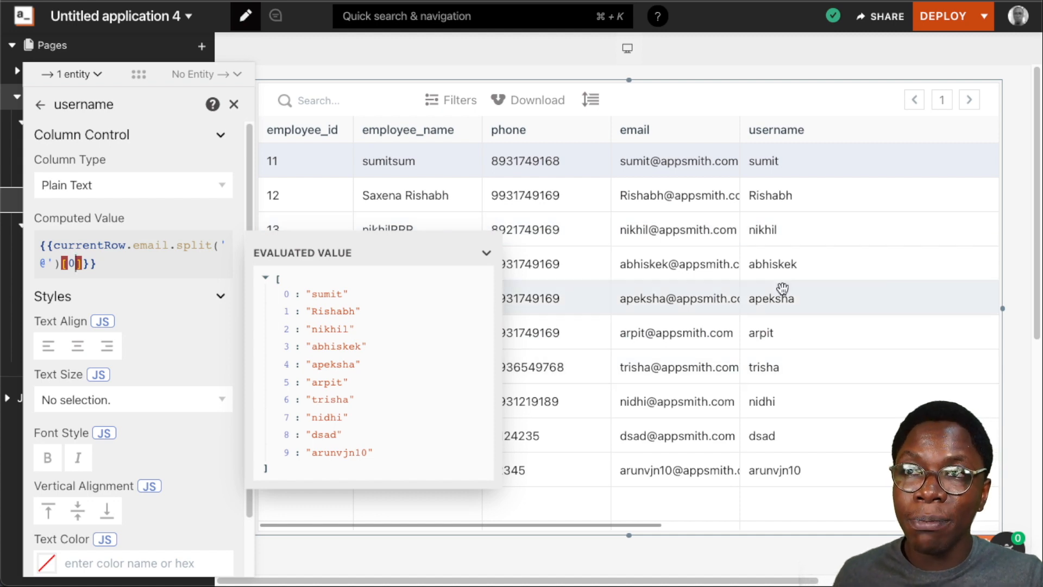
mouse_move(803, 275)
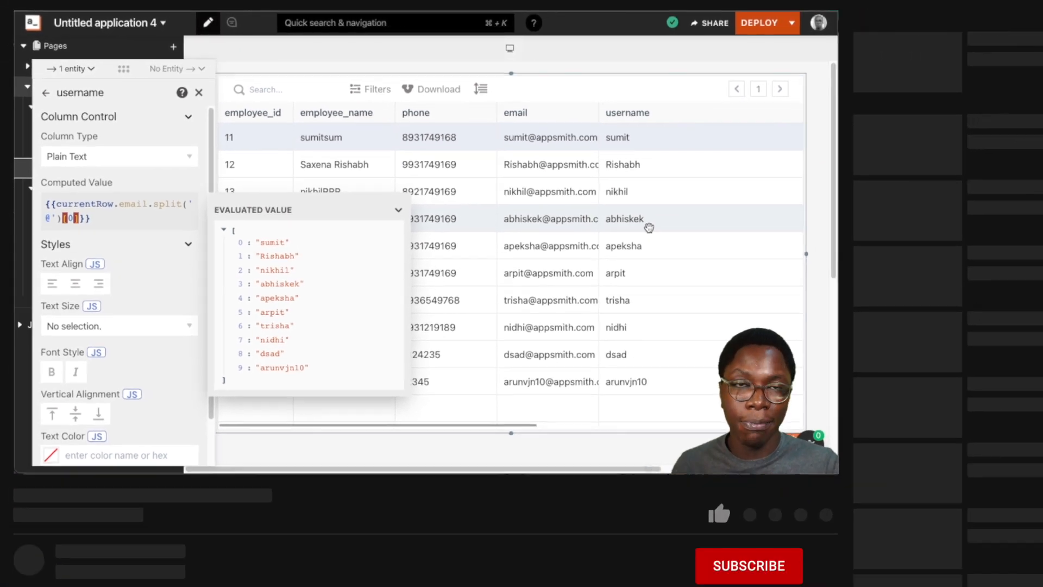
left_click(663, 475)
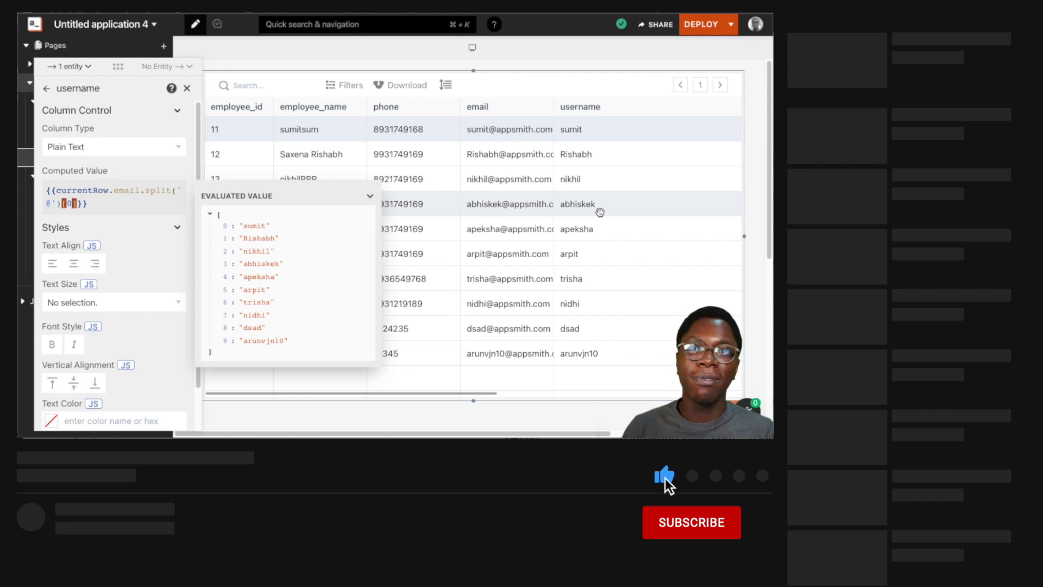